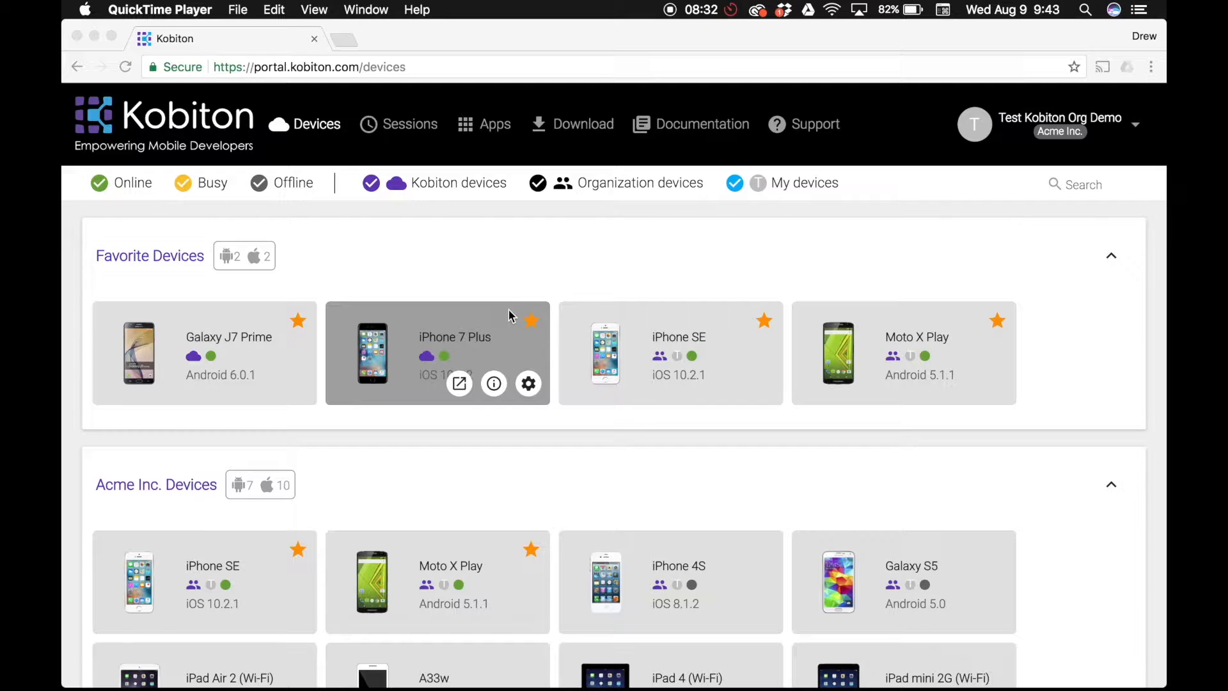
mouse_move(486, 133)
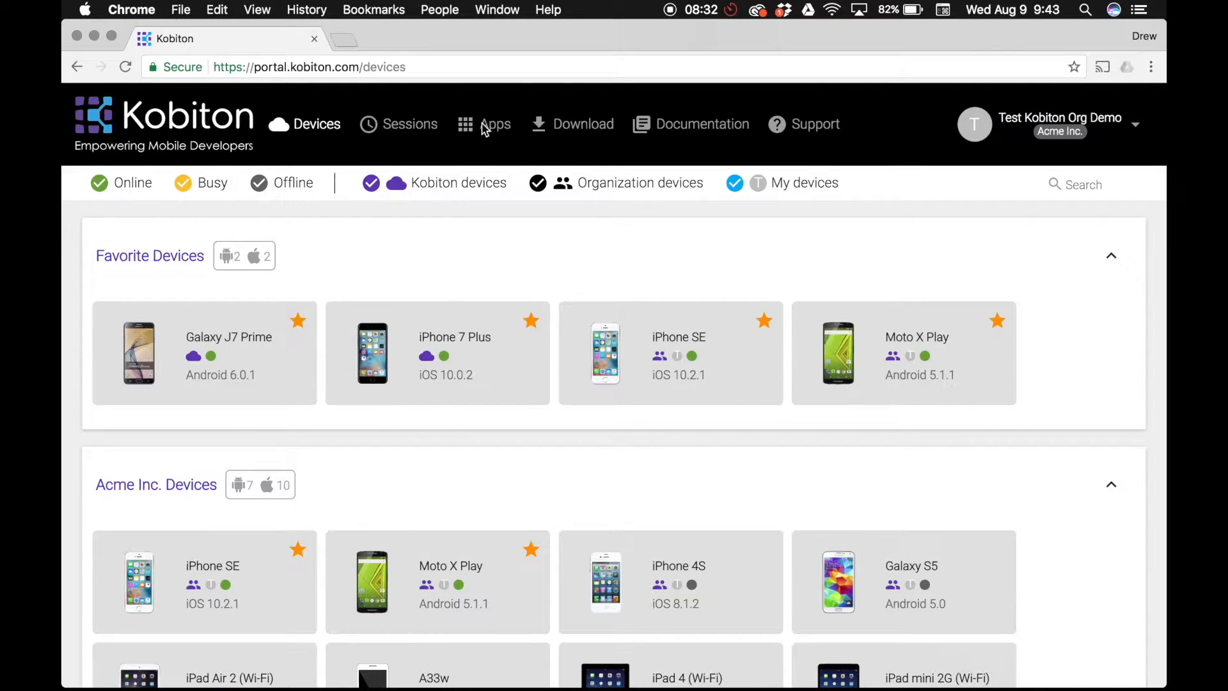
Switch from the Devices page to the Apps library listing Banking, Rize and Avis.
left_click(495, 124)
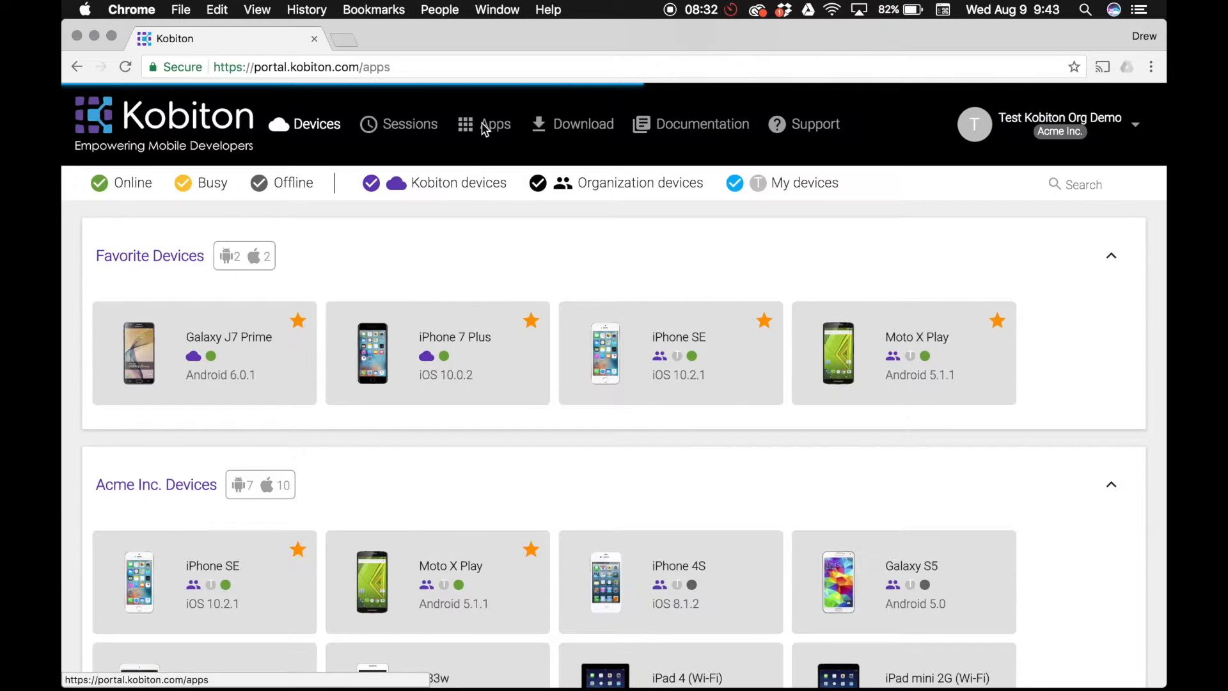
left_click(494, 124)
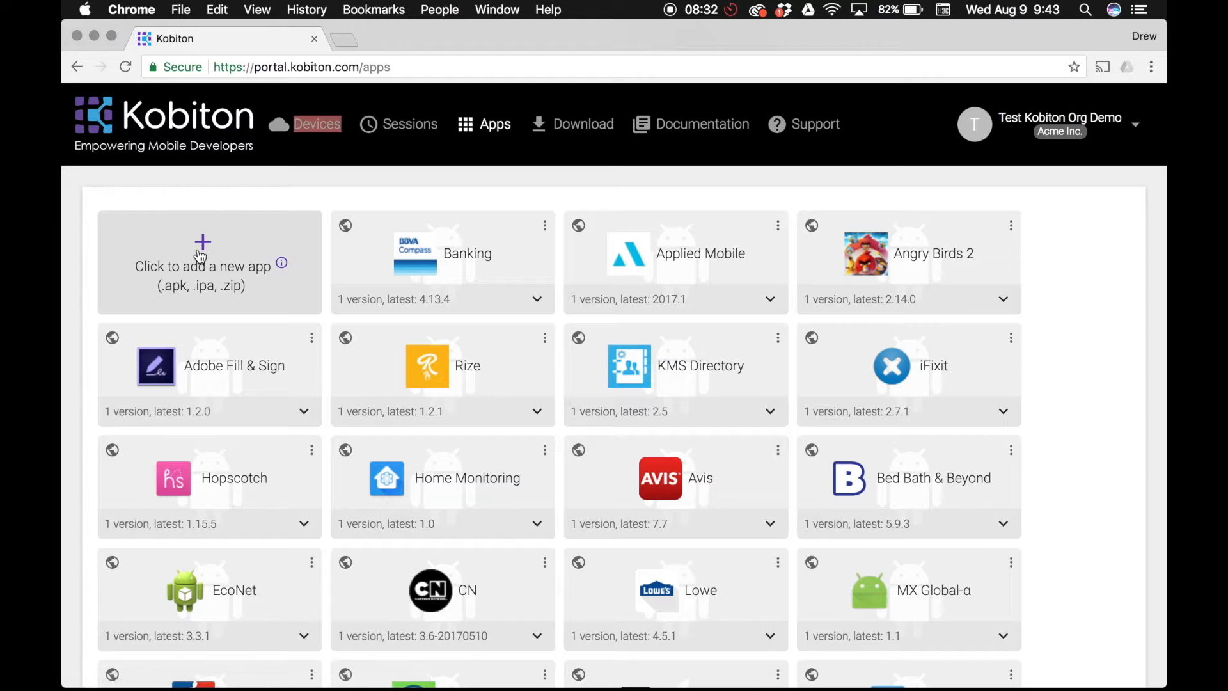
Add a new app by uploading musical.ly_v5.8.2.apk from Downloads to the library.
left_click(203, 266)
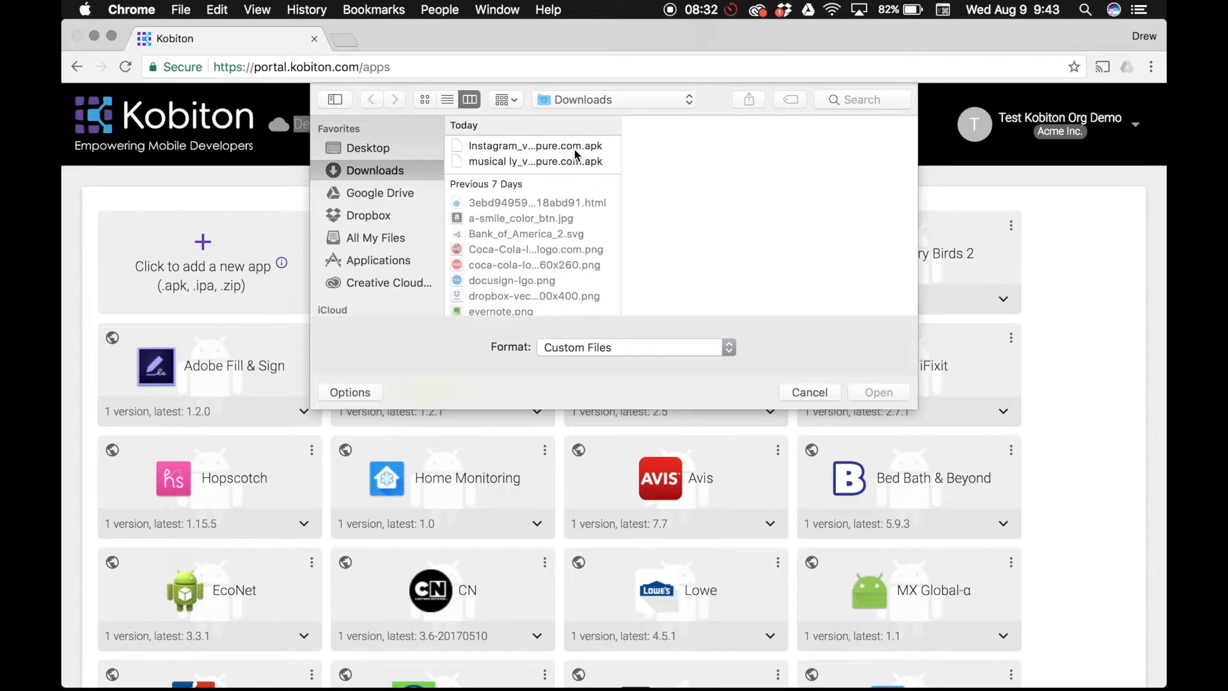
left_click(532, 161)
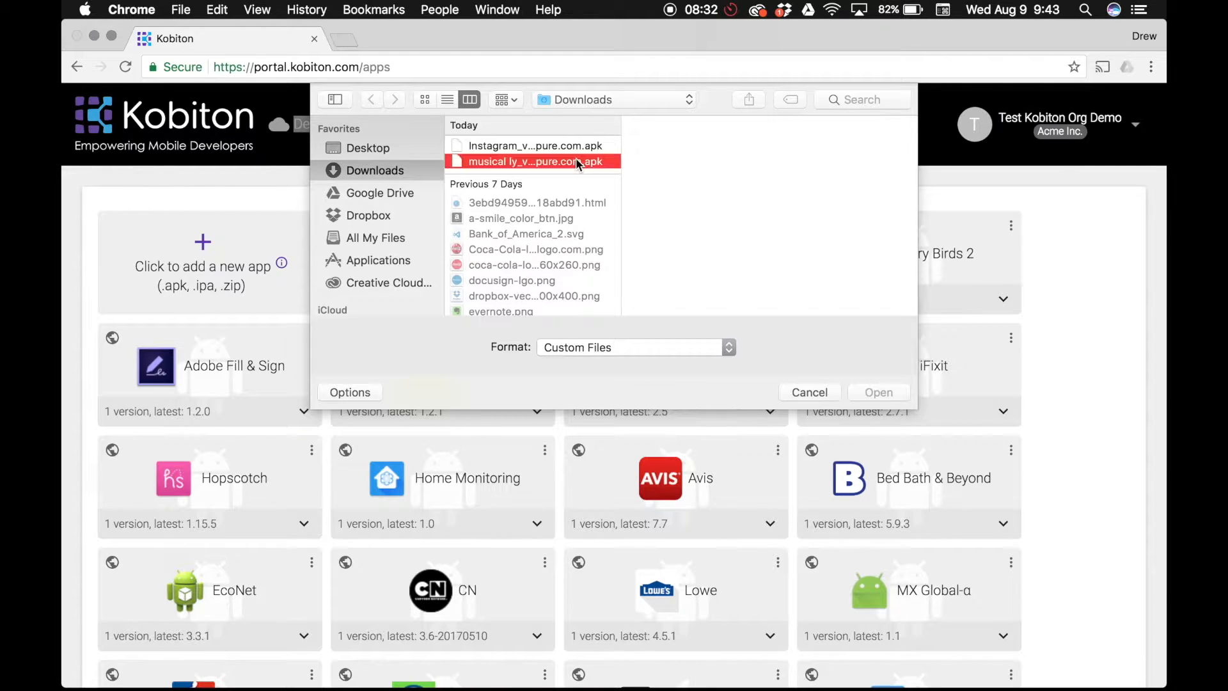
left_click(534, 161)
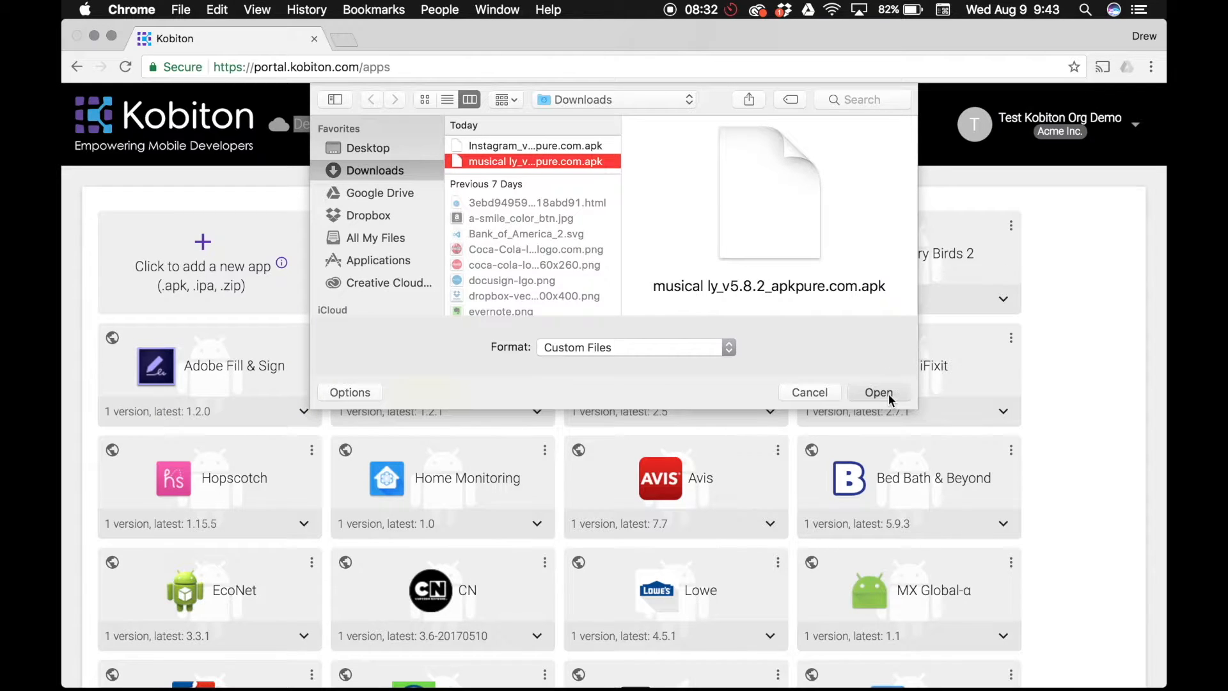
left_click(877, 392)
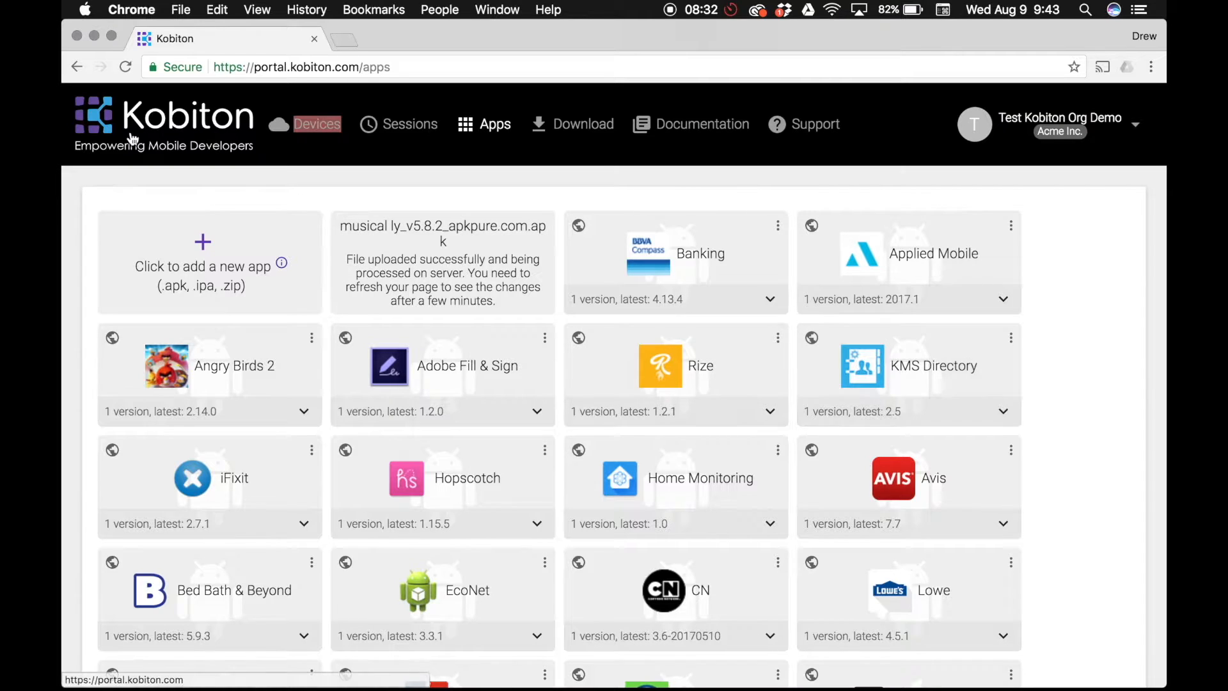
Reload the Apps page so musical.ly 5.8.2 shows as a finished entry.
left_click(126, 66)
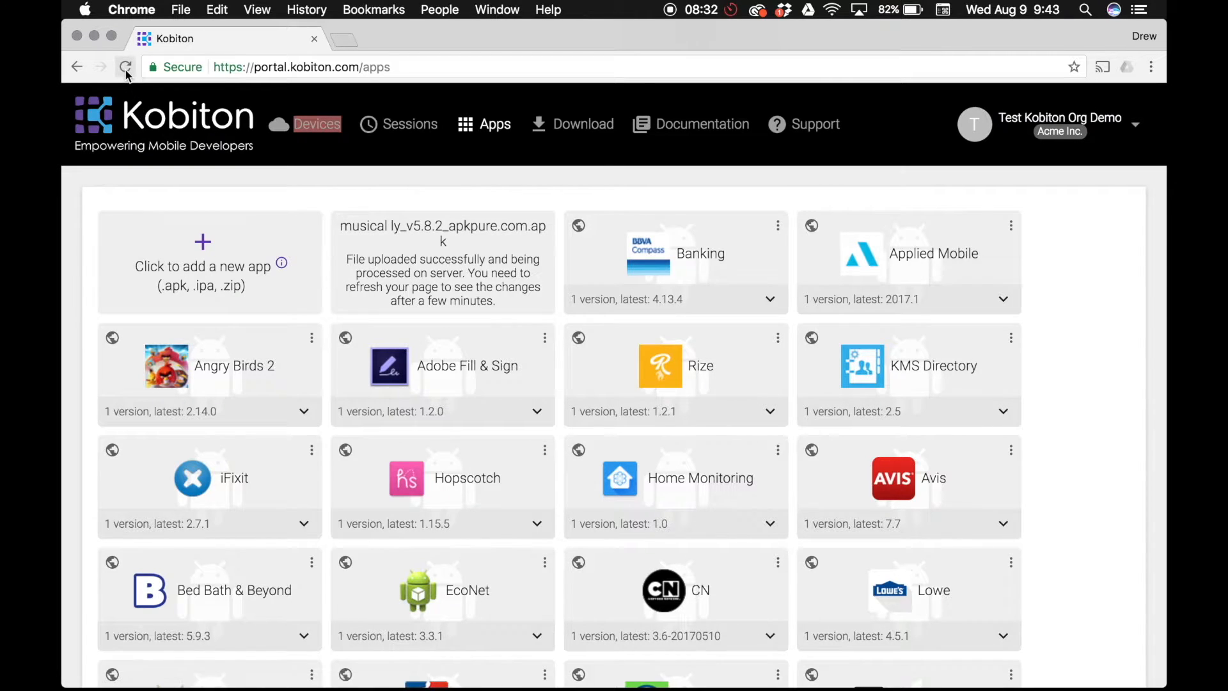
left_click(125, 67)
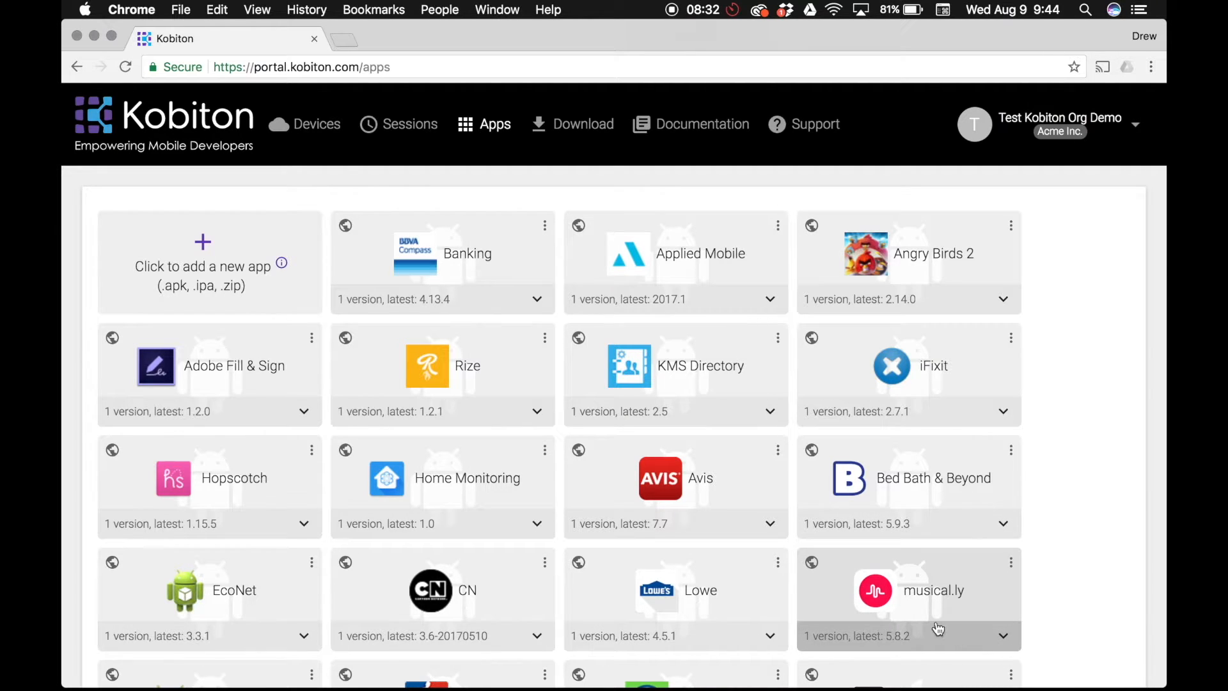
mouse_move(306, 196)
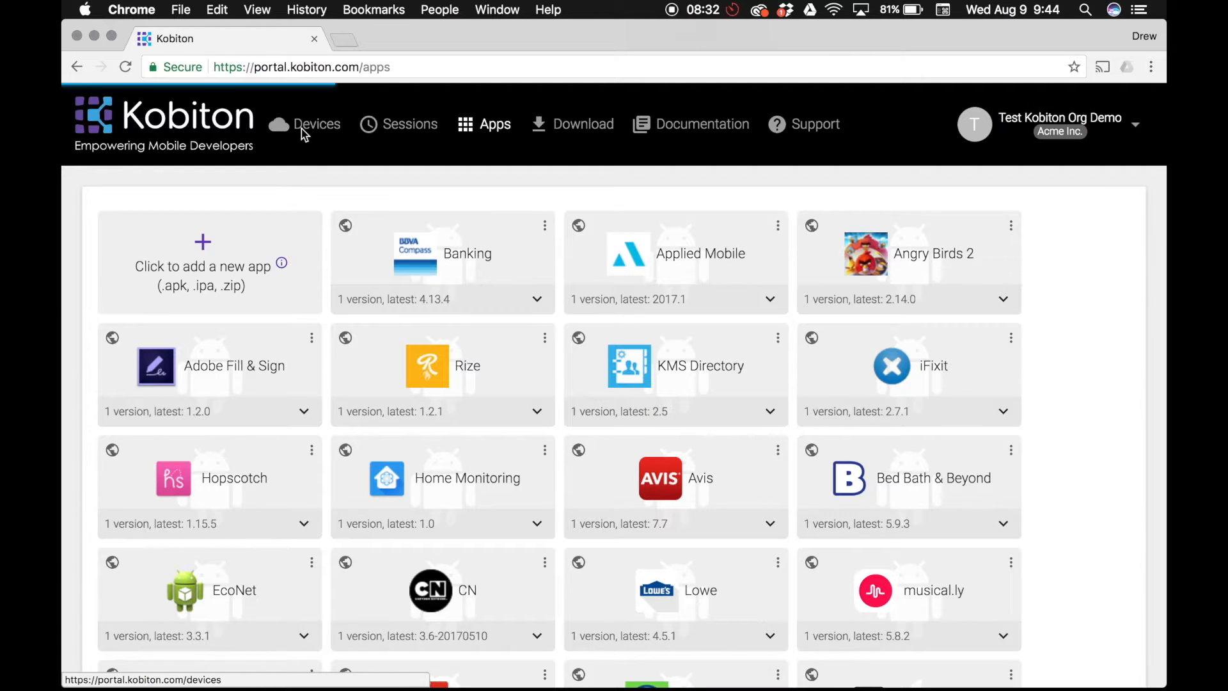
Launch a Moto X Play live session and browse its installable apps list to musical.ly 5.8.2.
left_click(317, 125)
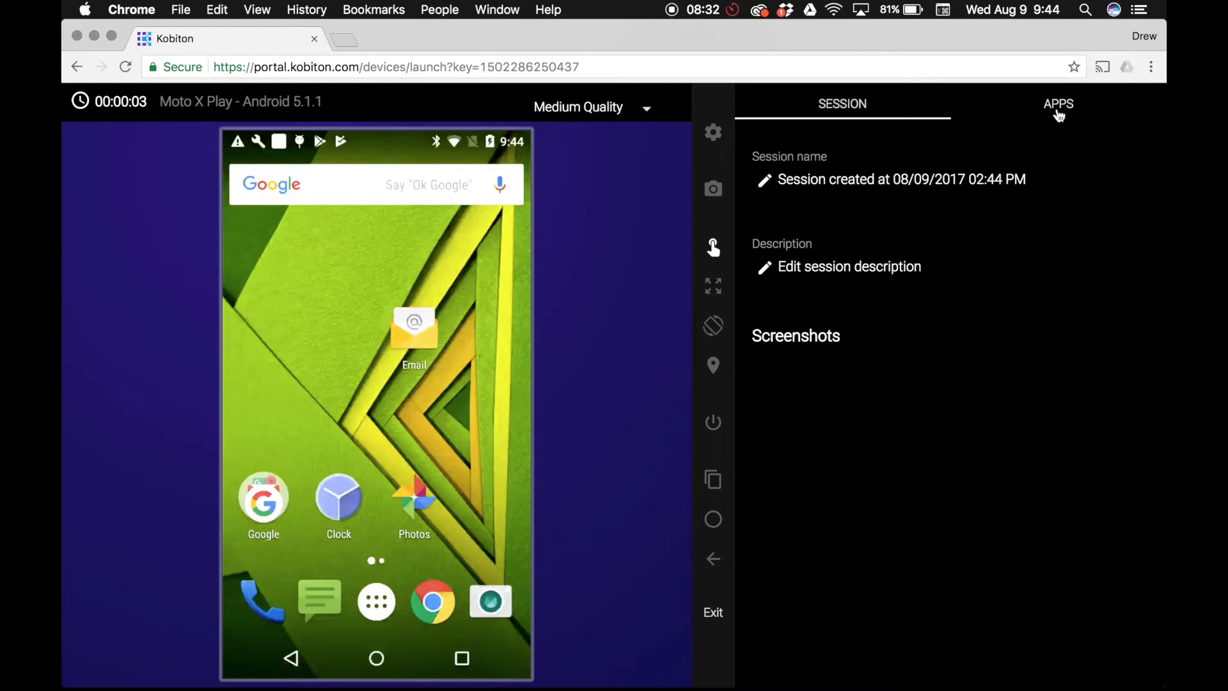
left_click(1058, 103)
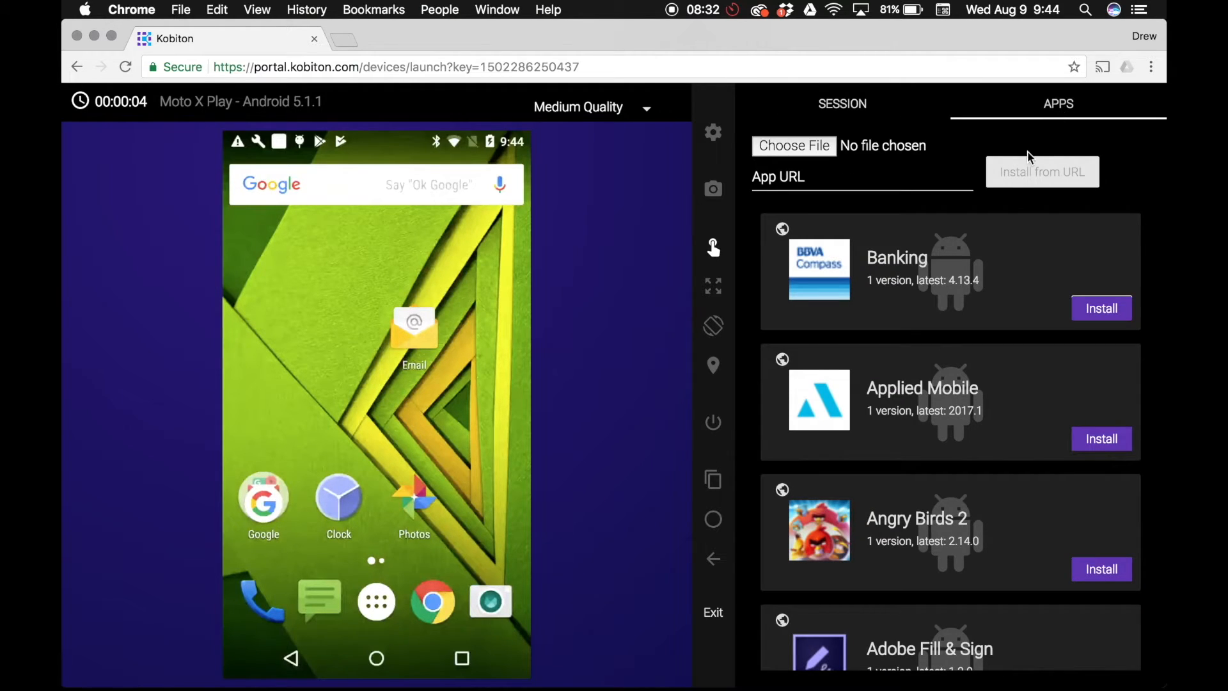
scroll("down", 3)
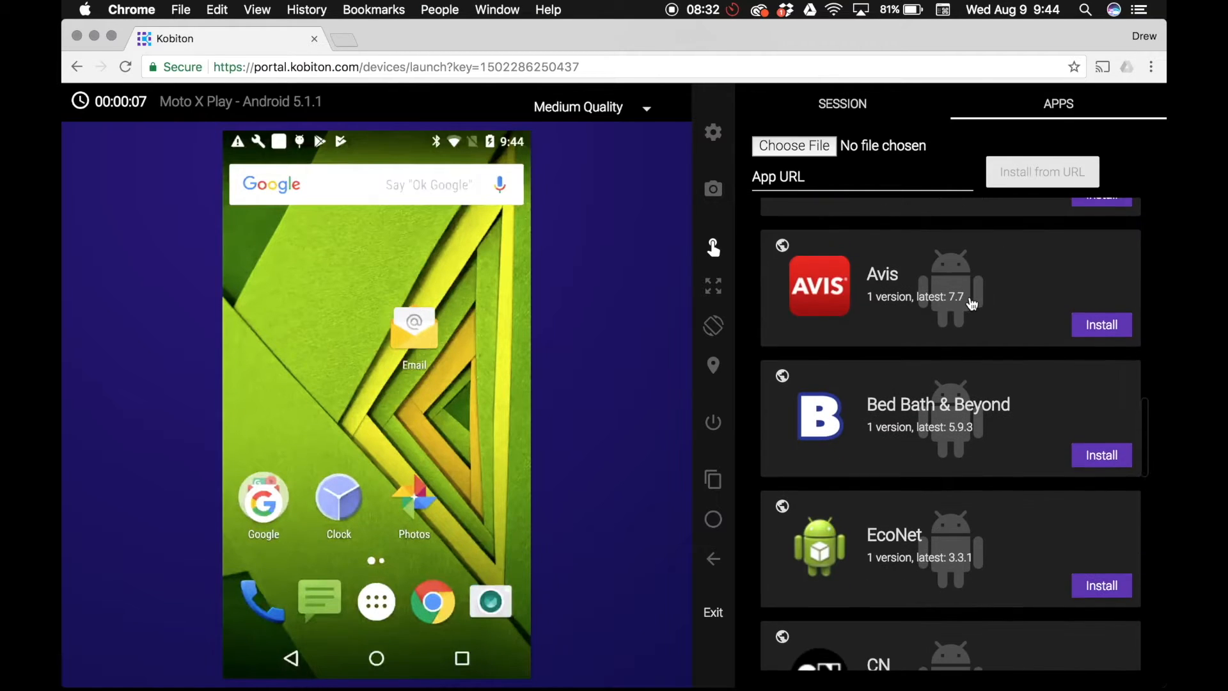
scroll("down", 3)
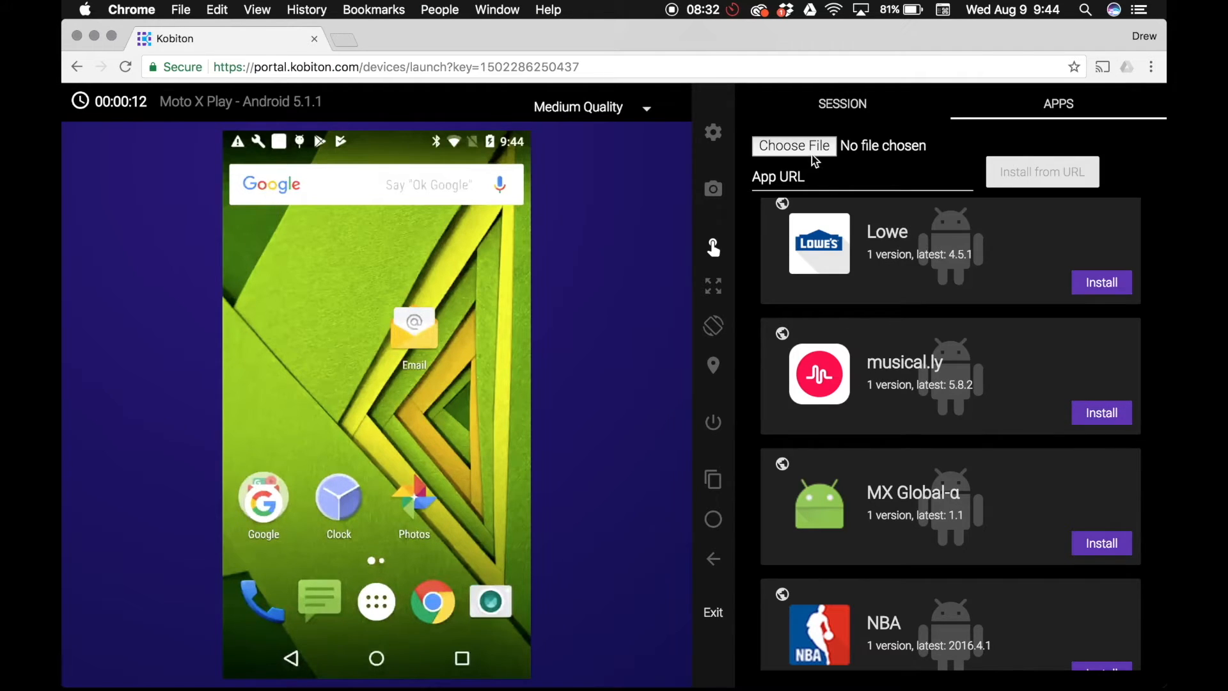
Upload Instagram_v10.32.0.apk from Downloads and install it on the Moto X Play.
left_click(793, 146)
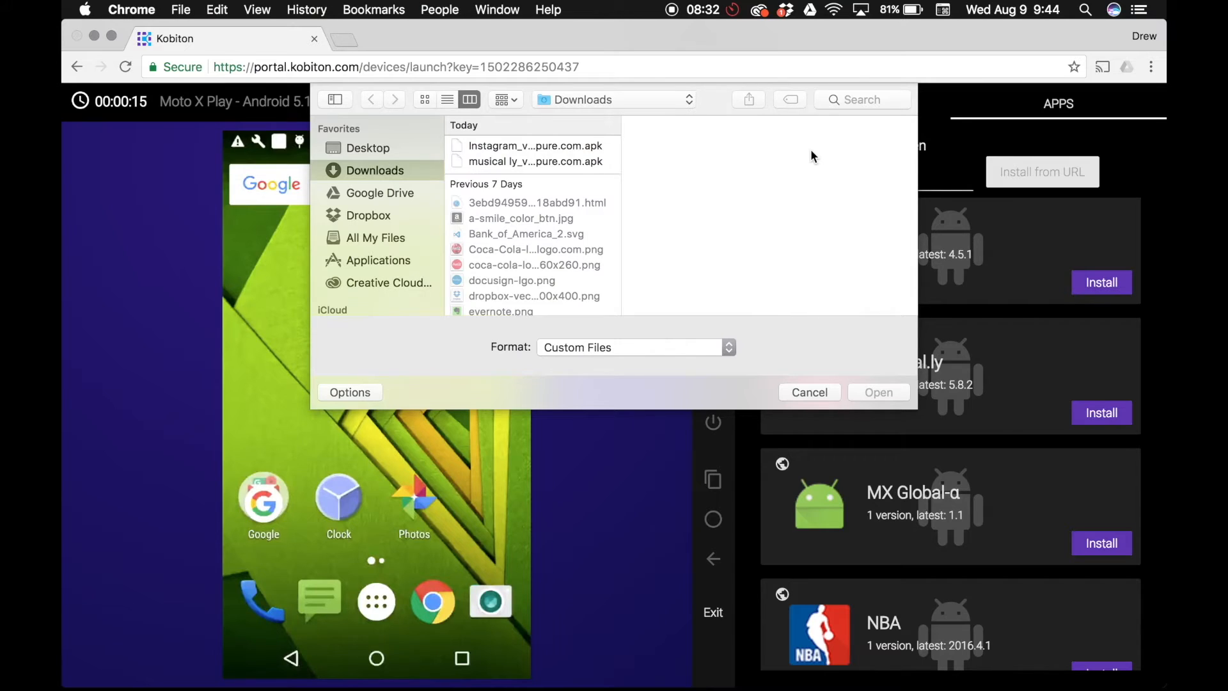
mouse_move(623, 157)
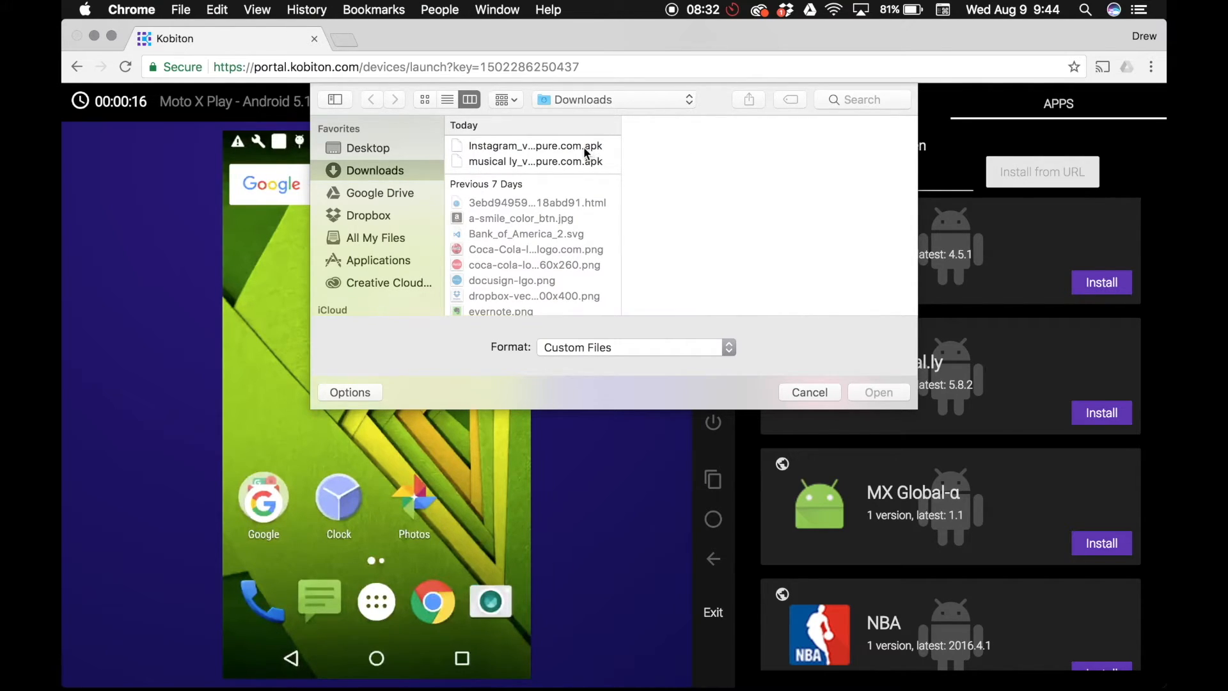
left_click(535, 145)
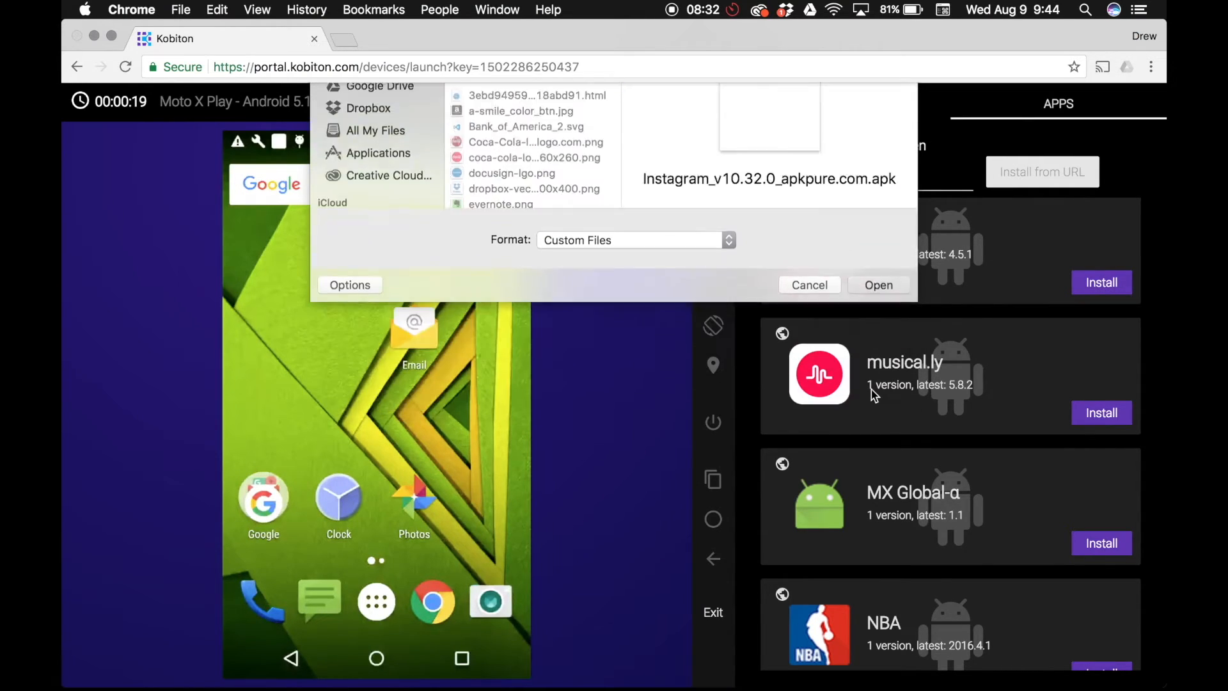
left_click(877, 284)
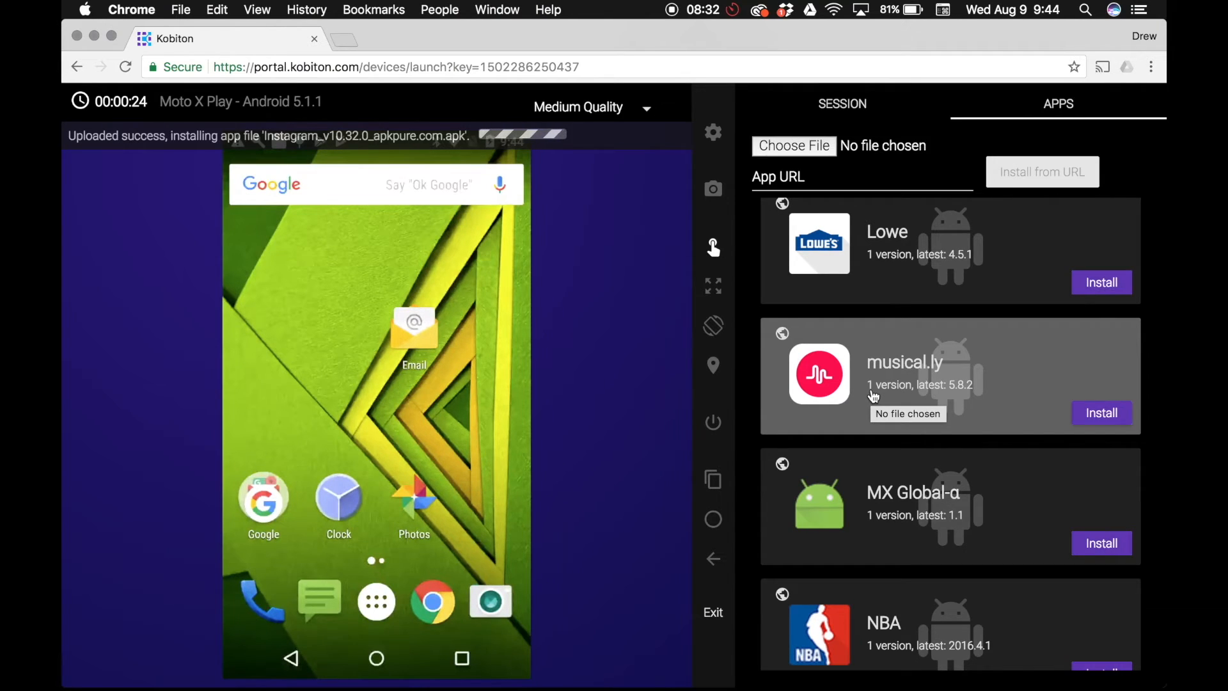
mouse_move(661, 379)
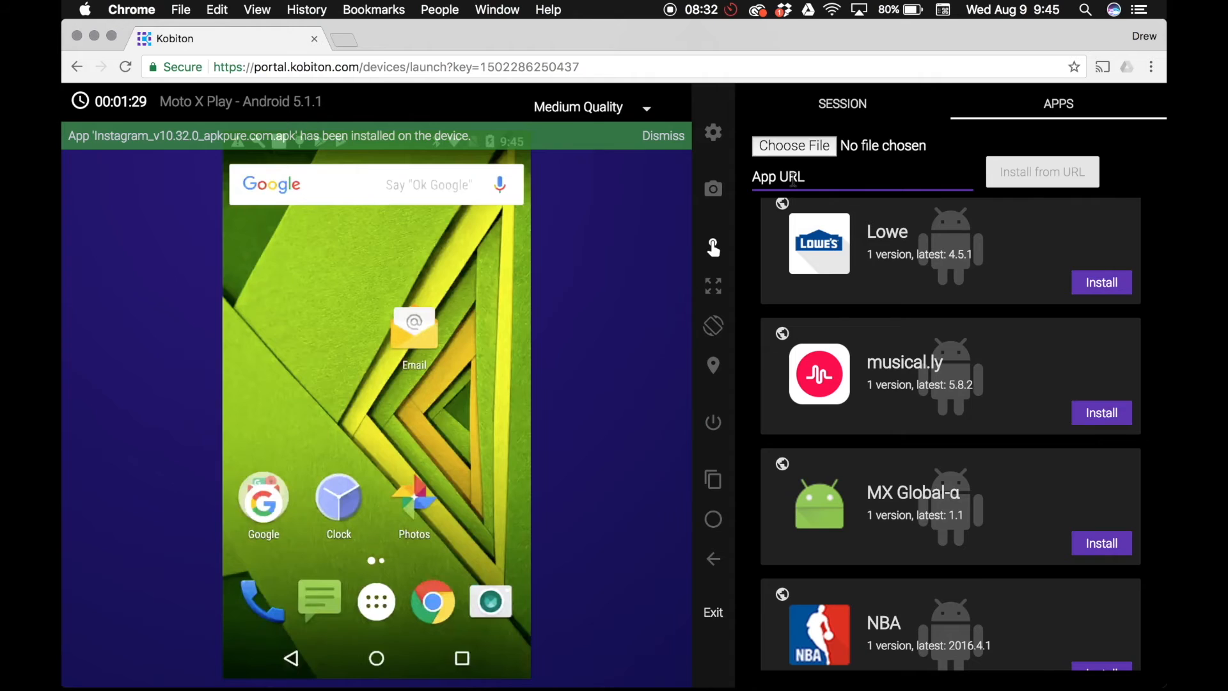
mouse_move(571, 378)
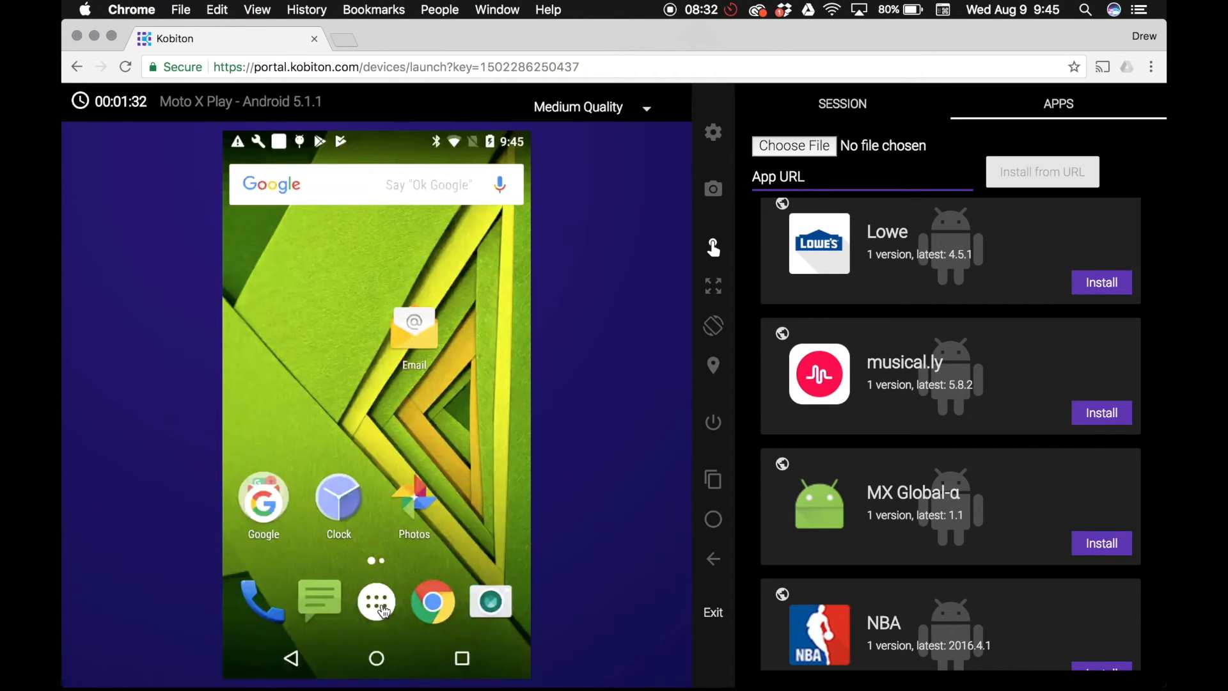
Launch Instagram from the device's app drawer, reaching its sign-up screen.
left_click(376, 602)
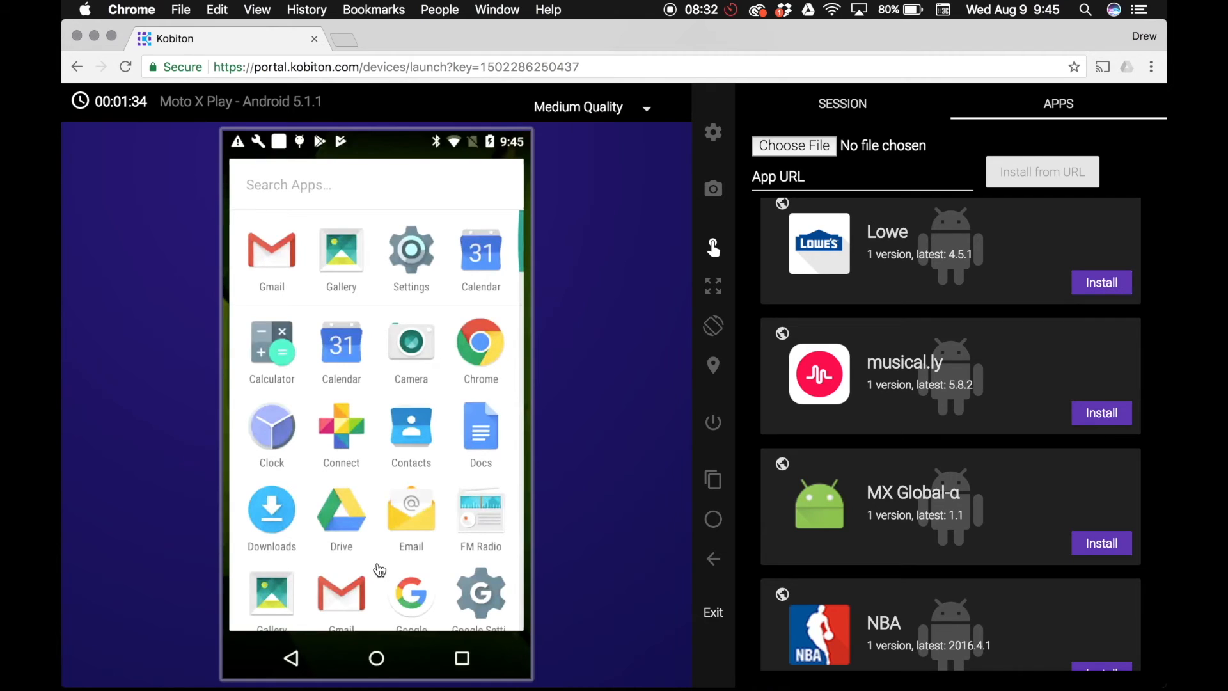
scroll("down", 3)
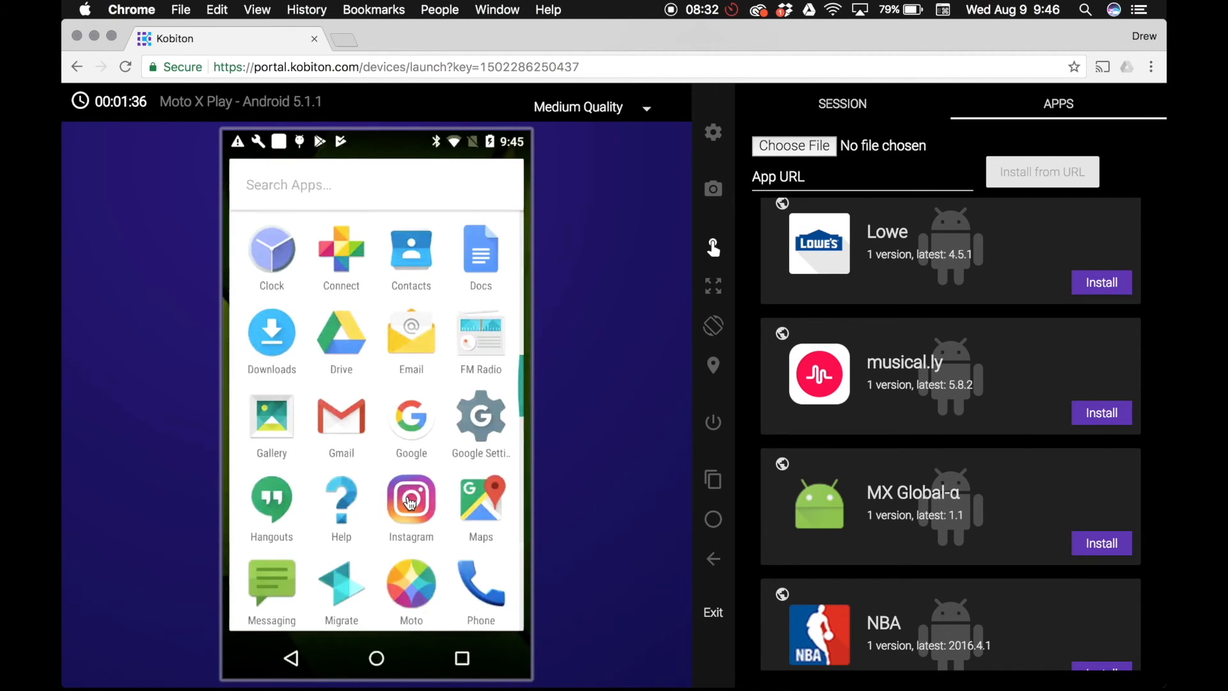
left_click(410, 500)
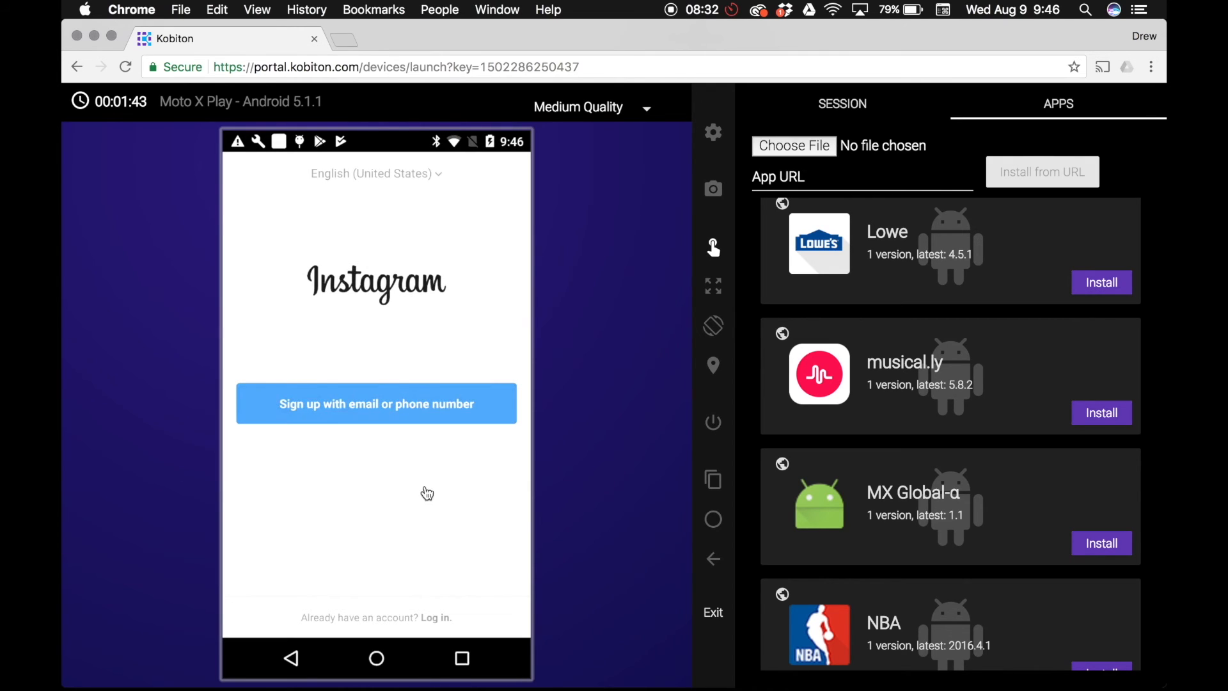
mouse_move(441, 448)
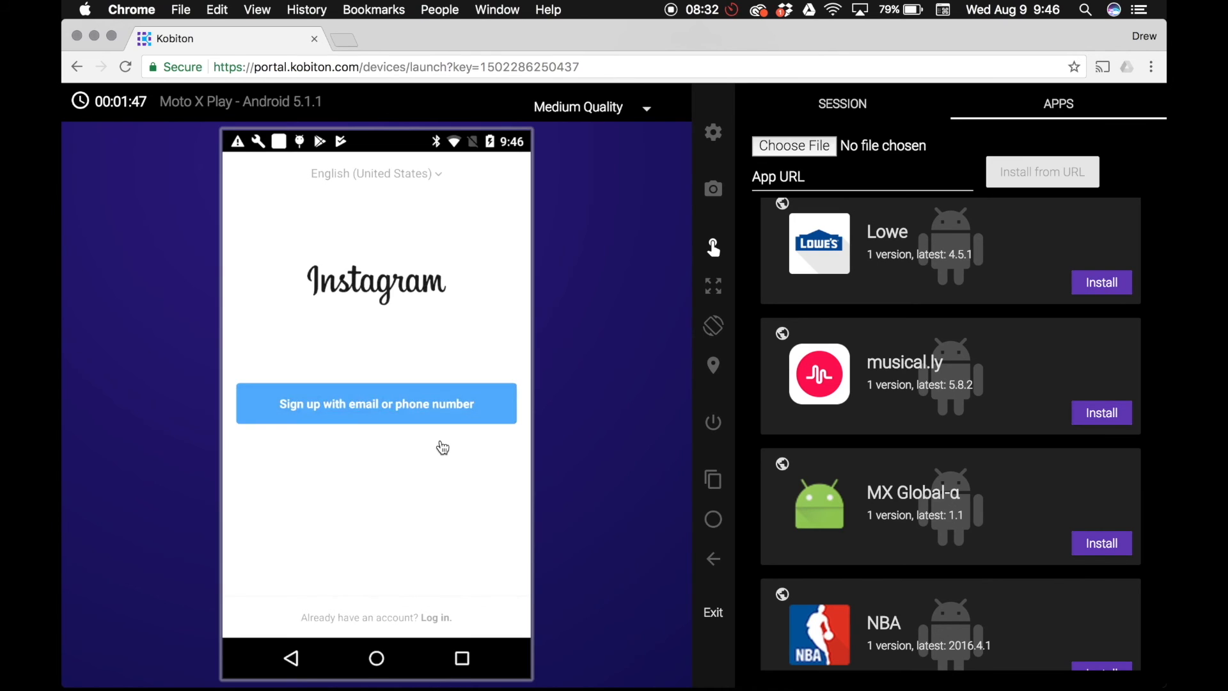
mouse_move(435, 530)
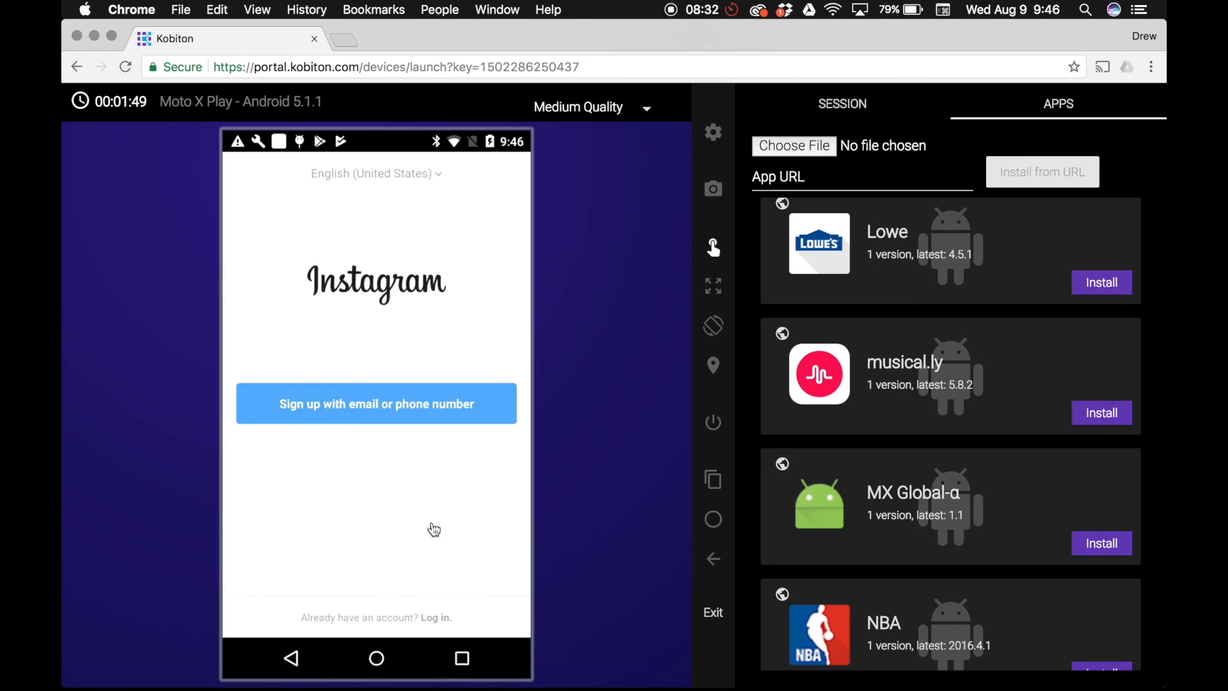
mouse_move(713, 612)
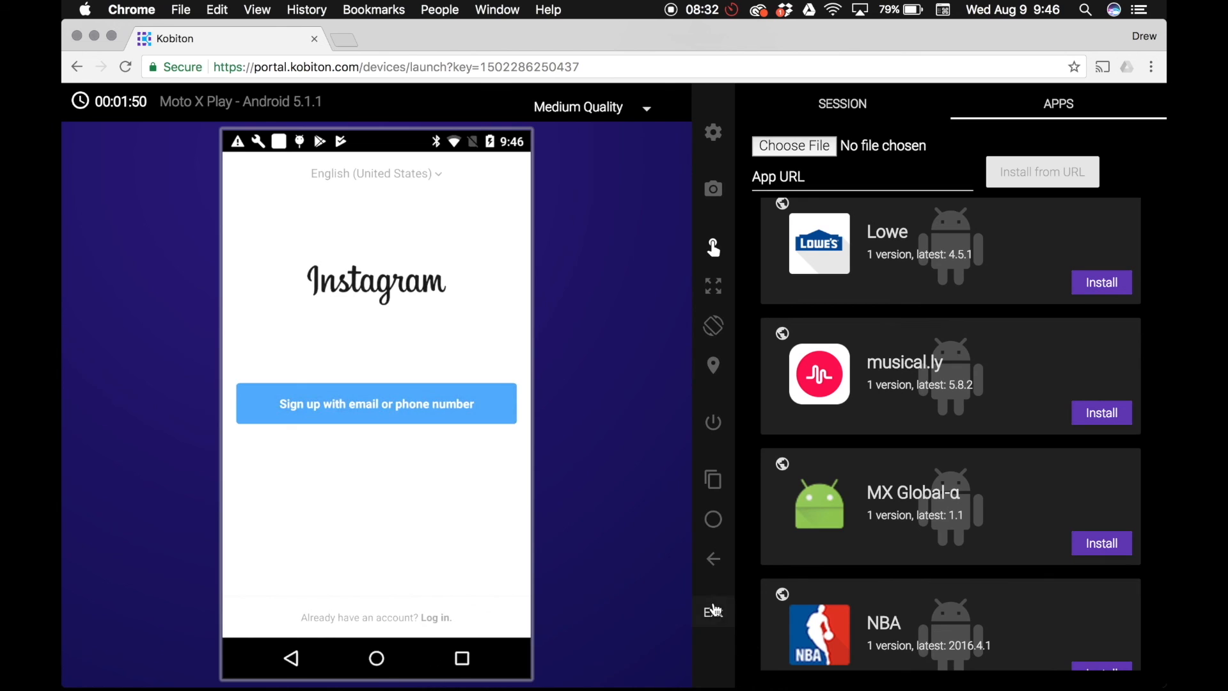